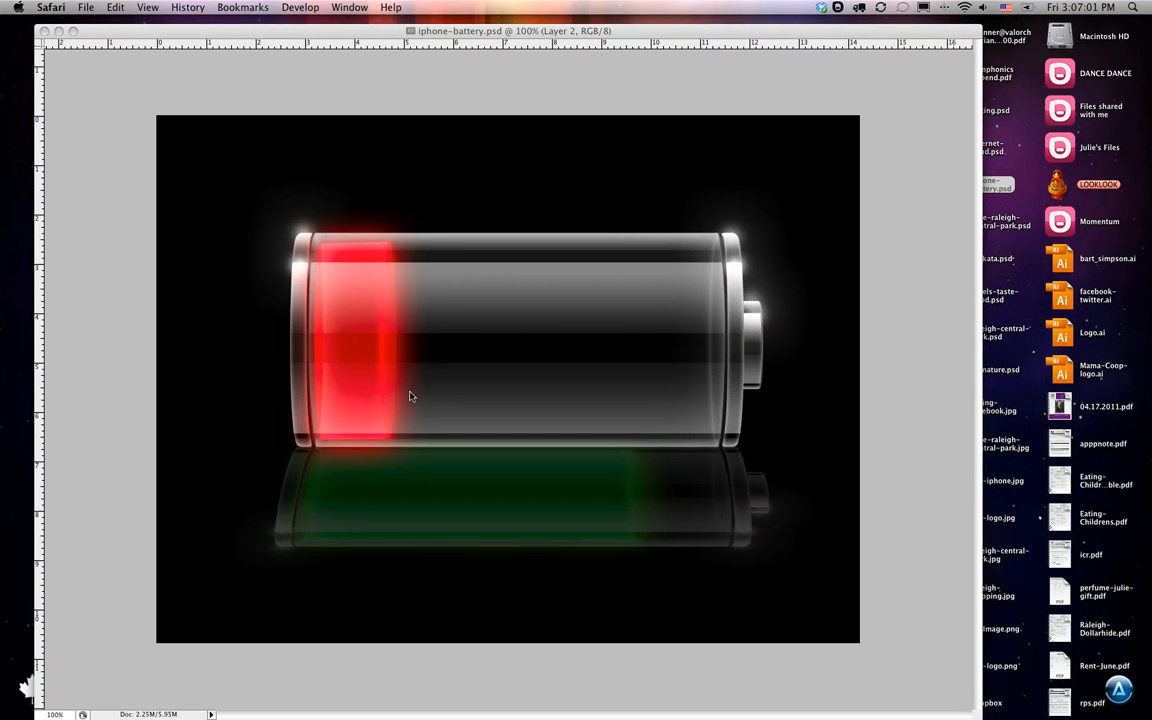
mouse_move(427, 406)
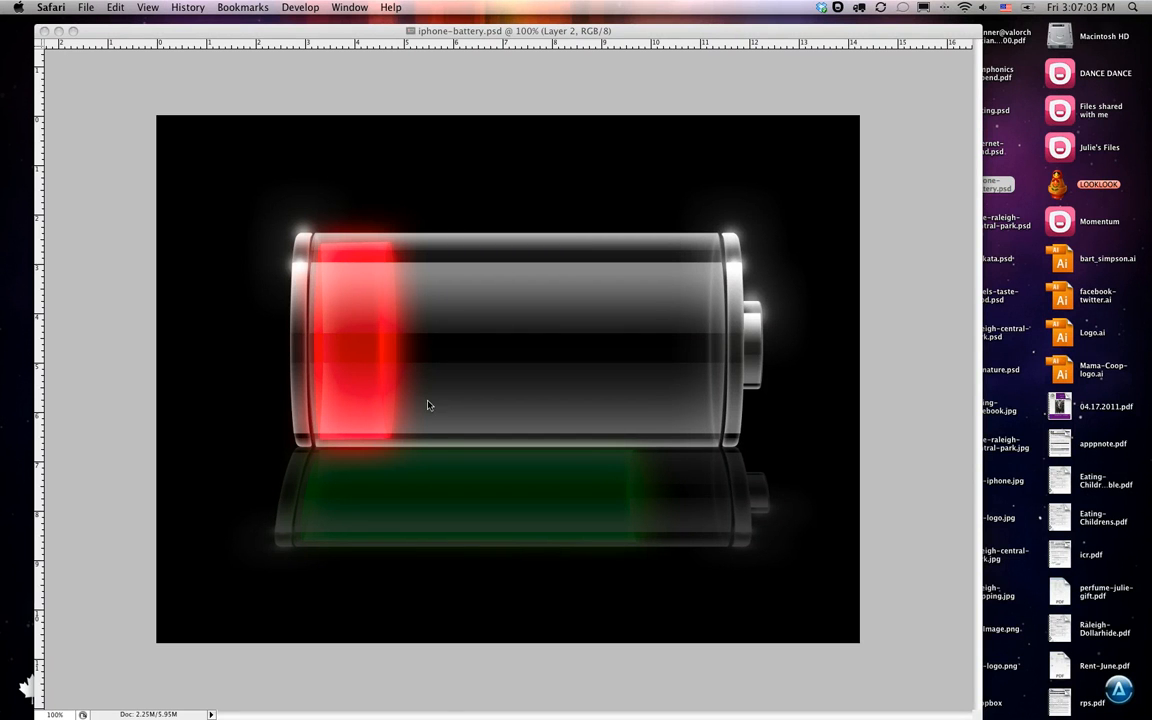
mouse_move(423, 441)
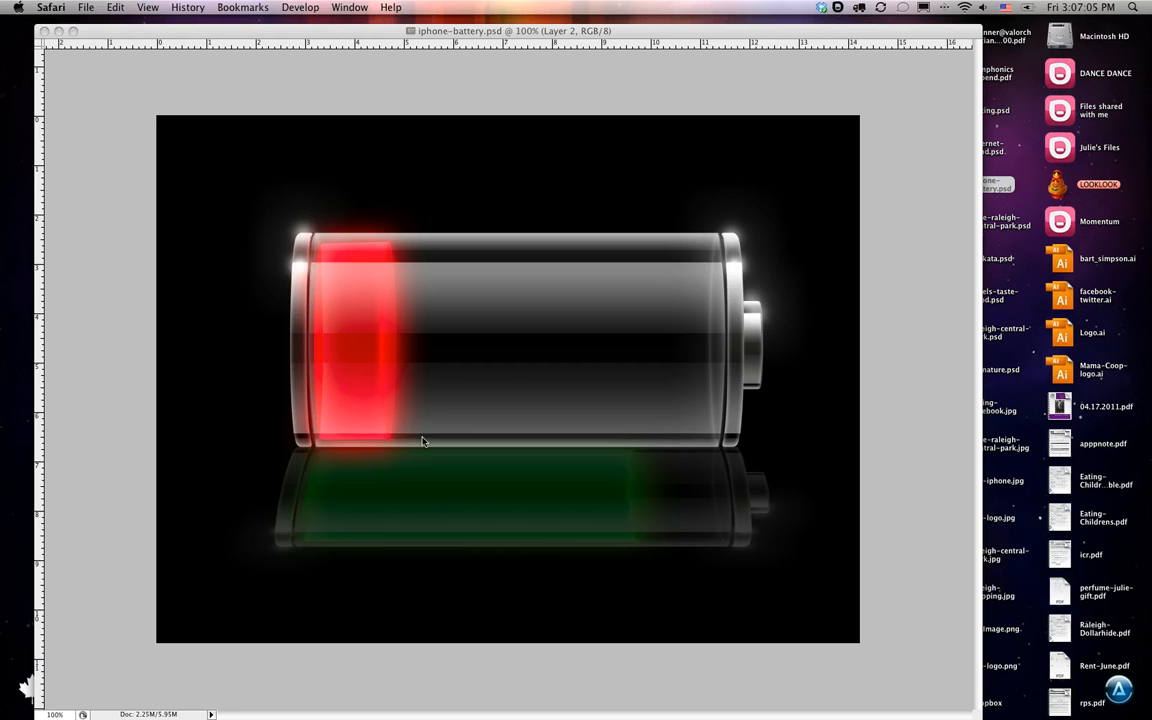
mouse_move(509, 435)
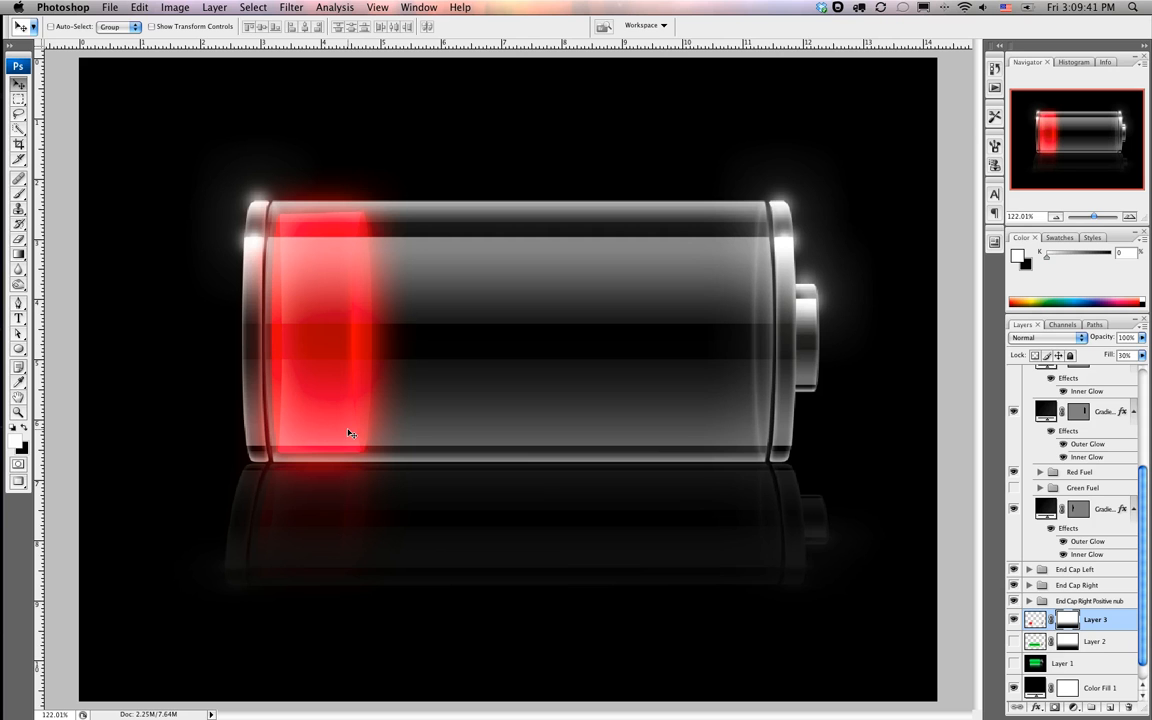
mouse_move(363, 430)
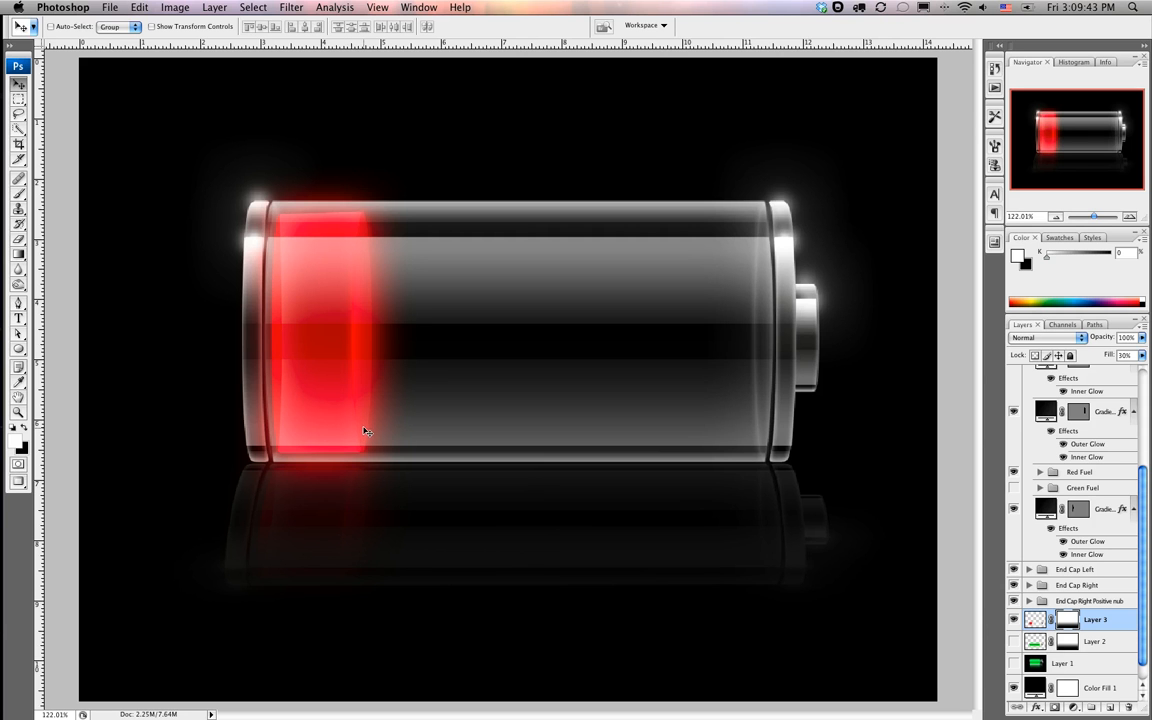
mouse_move(392, 300)
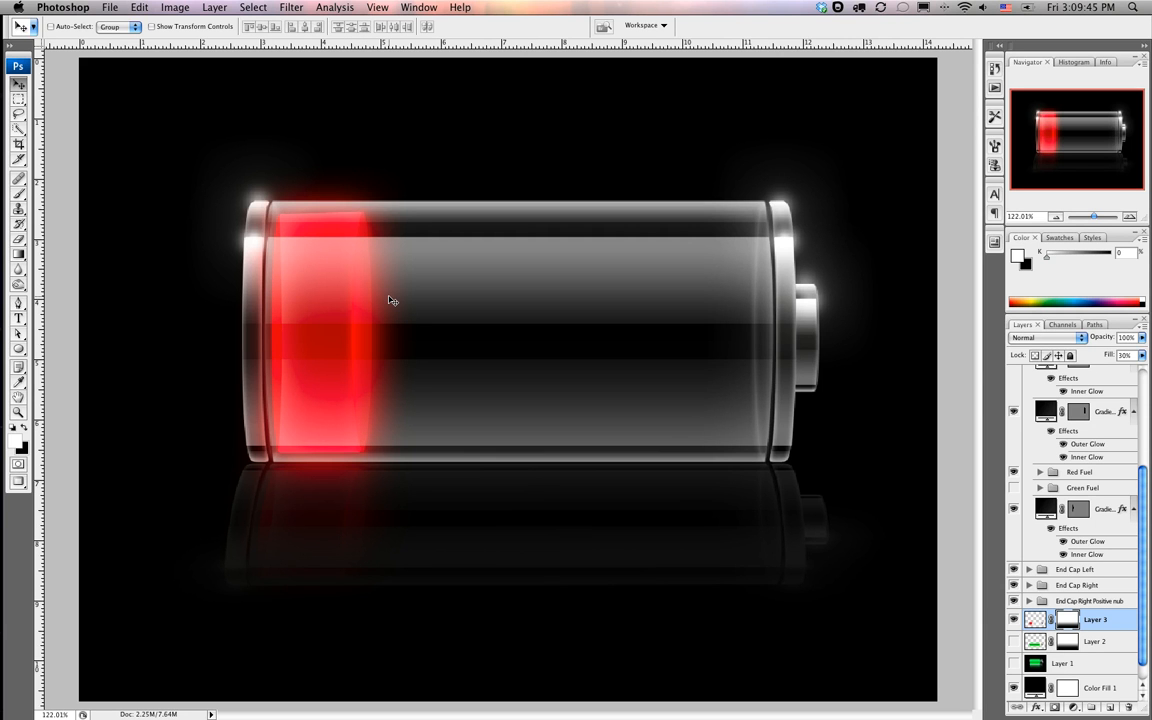